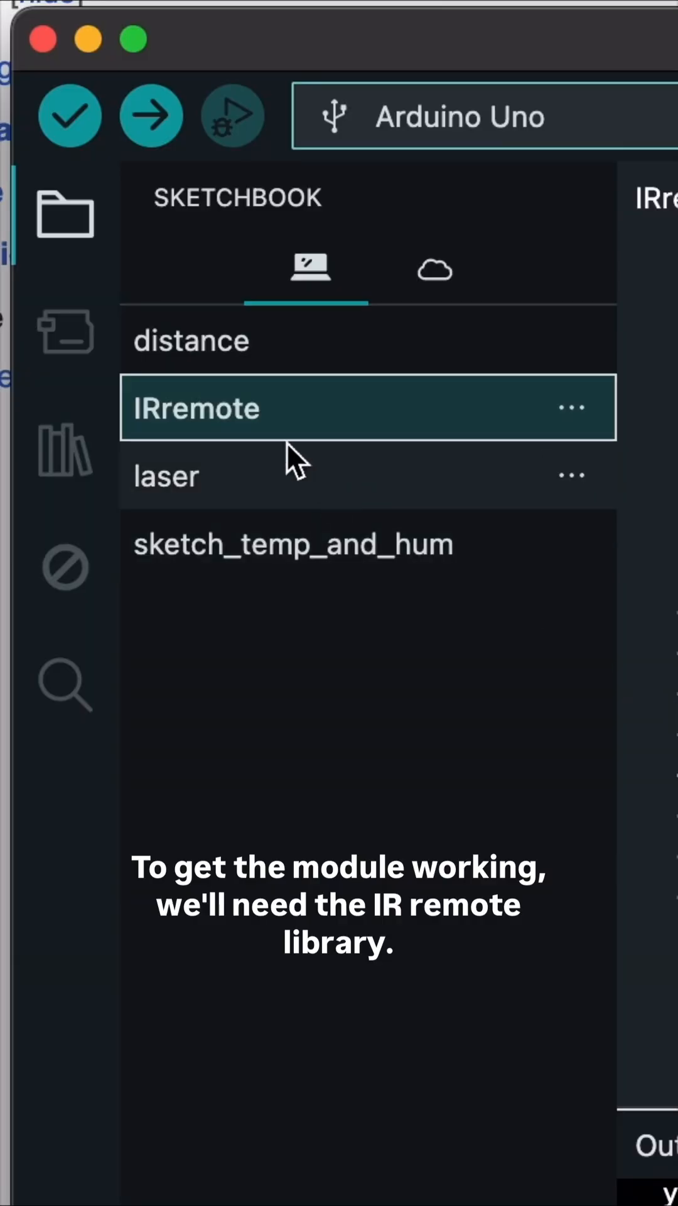
# Search the Library Manager for 'Irremote' and select the IRremote library result.
pyautogui.click(63, 449)
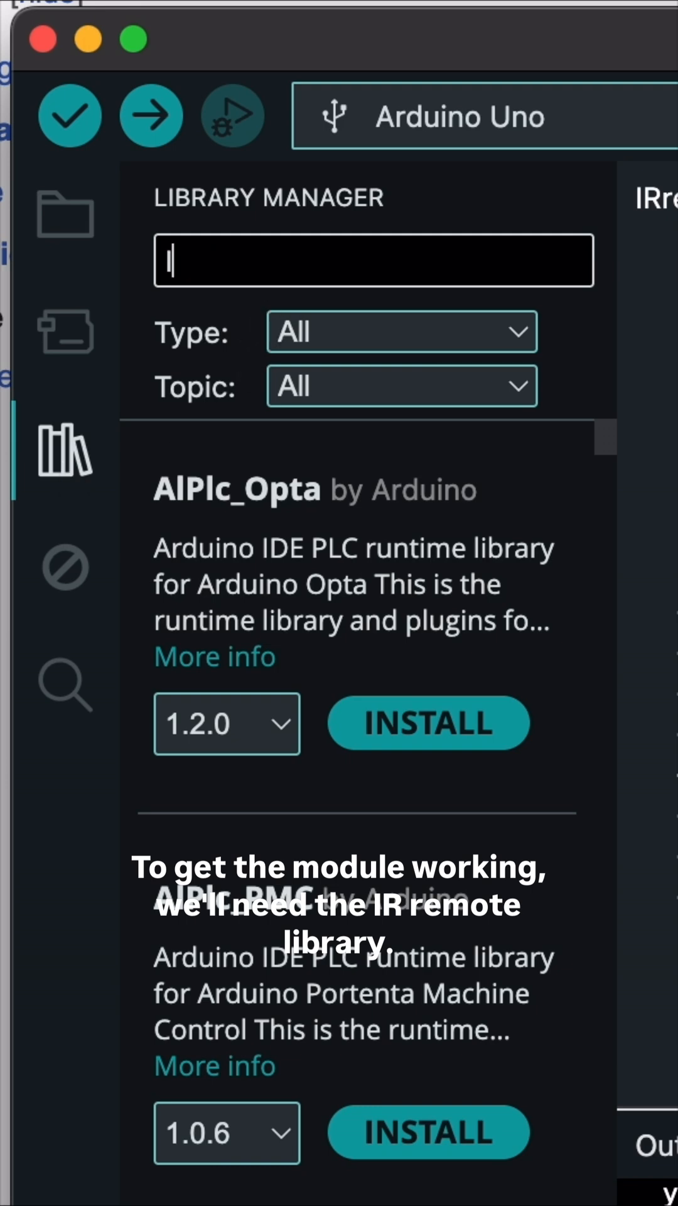
pyautogui.write('rremote')
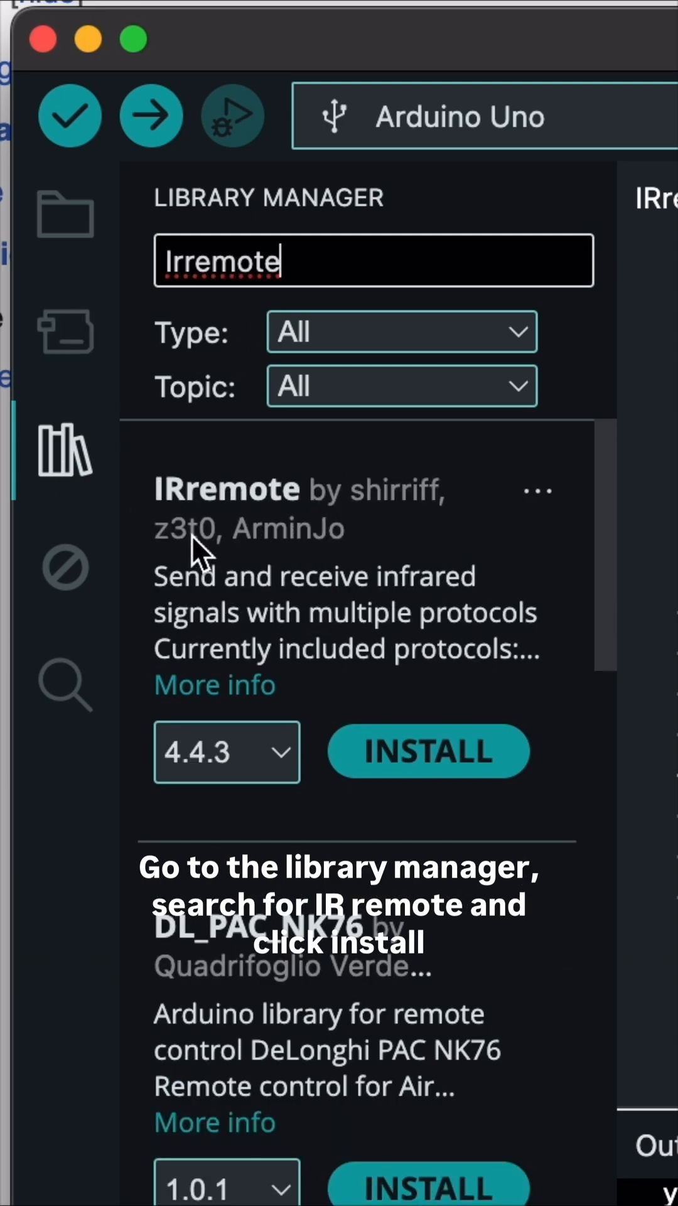
pyautogui.click(428, 751)
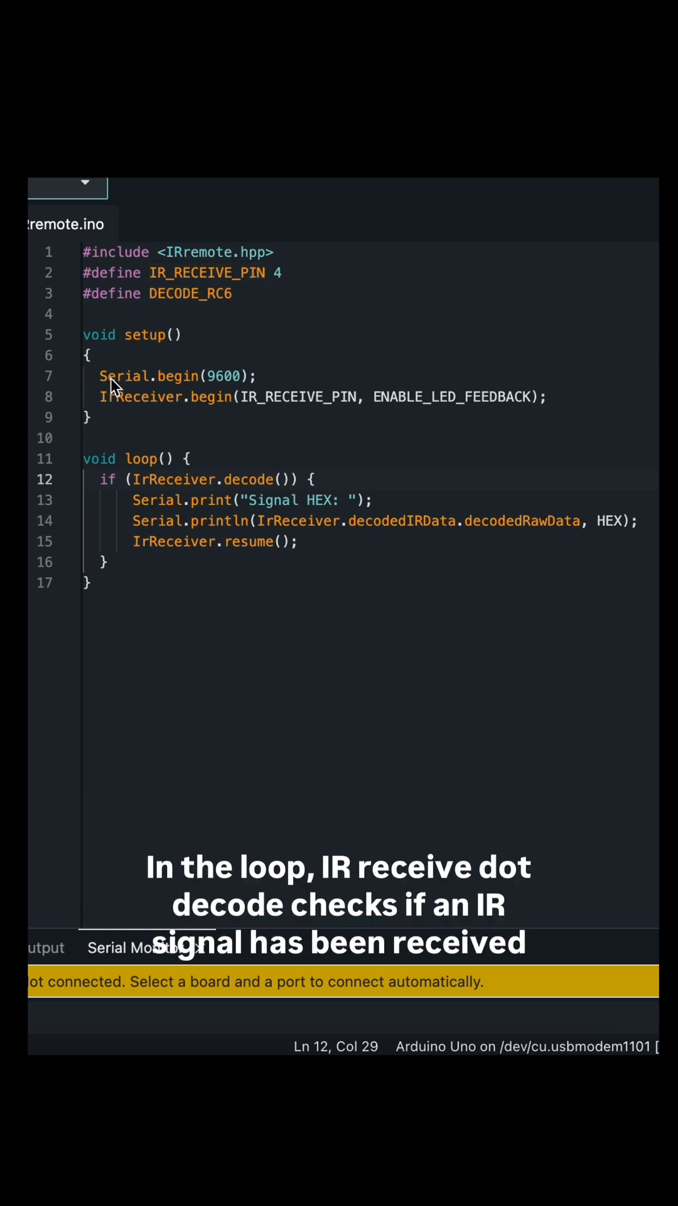
pyautogui.moveTo(194, 428)
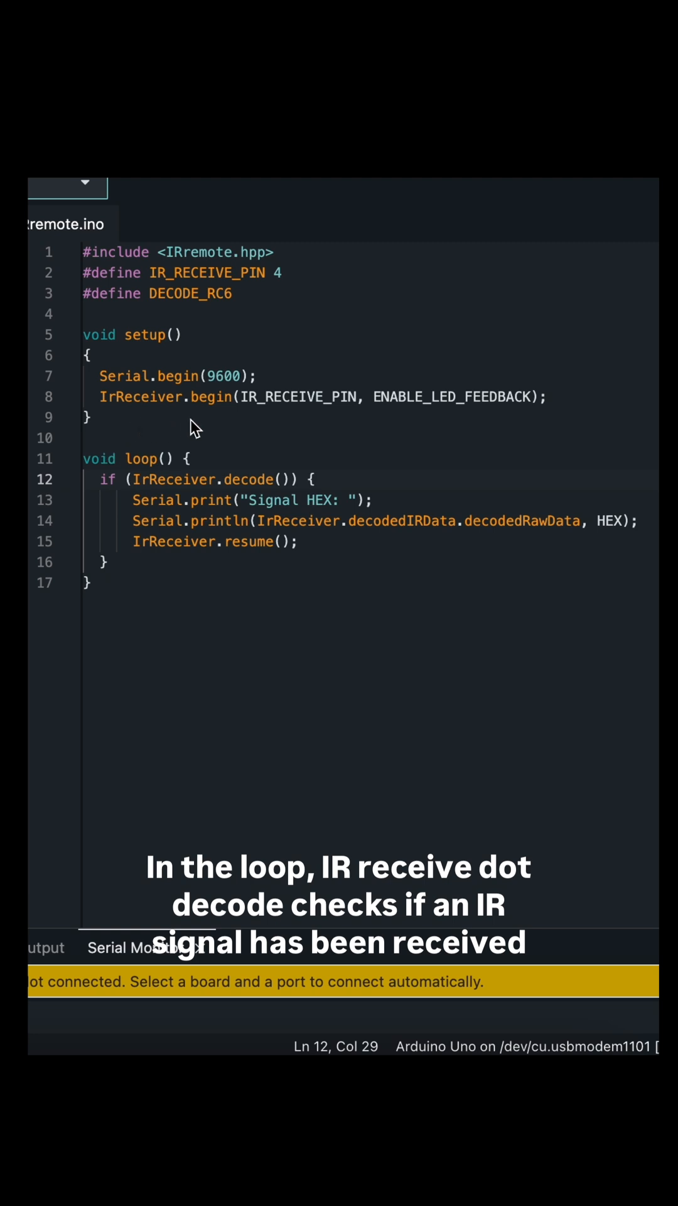
pyautogui.moveTo(430, 428)
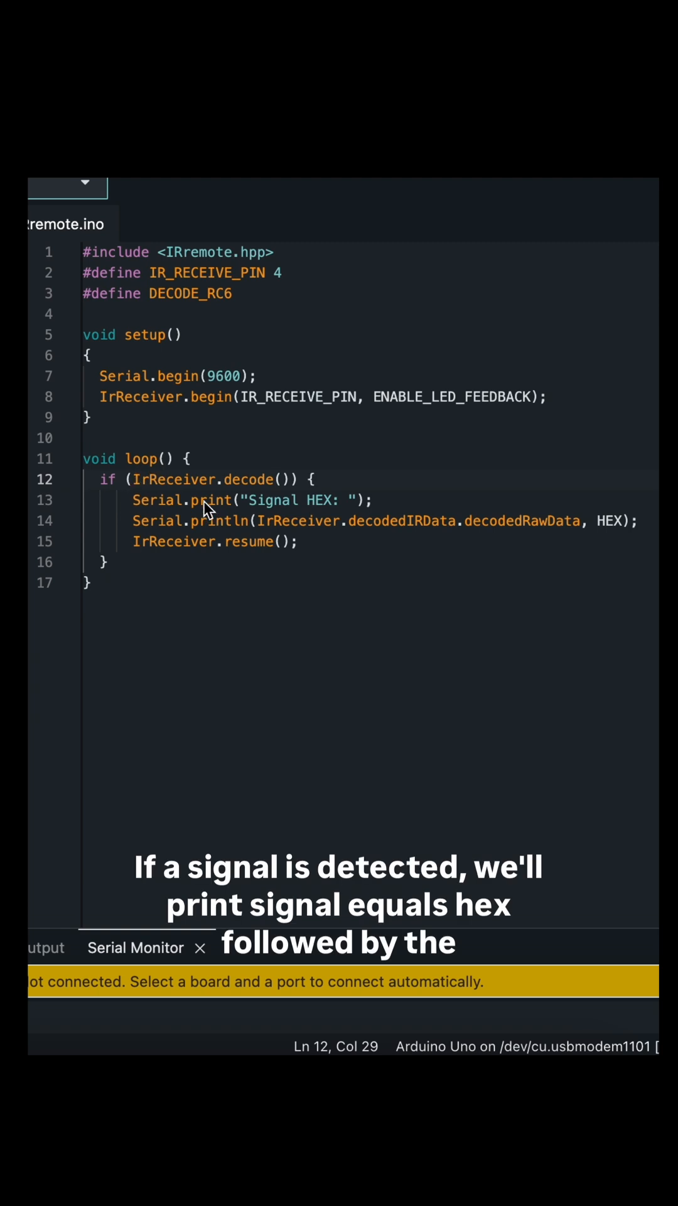
pyautogui.moveTo(161, 523)
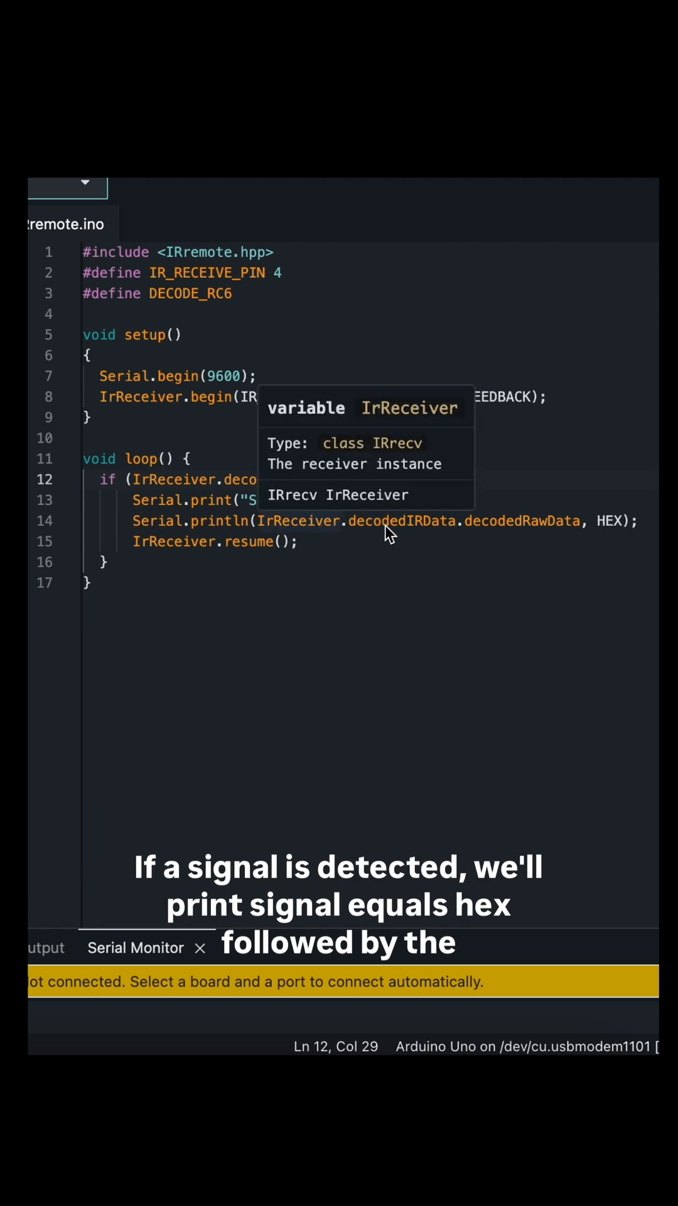
pyautogui.moveTo(331, 537)
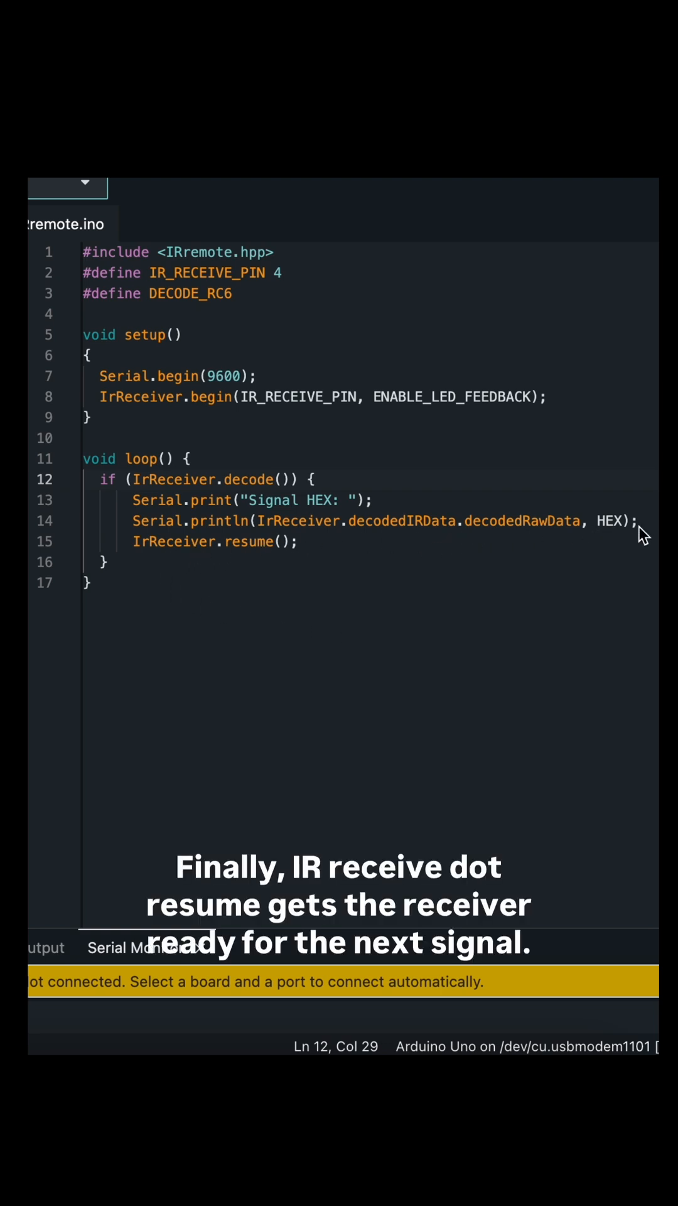
pyautogui.moveTo(118, 574)
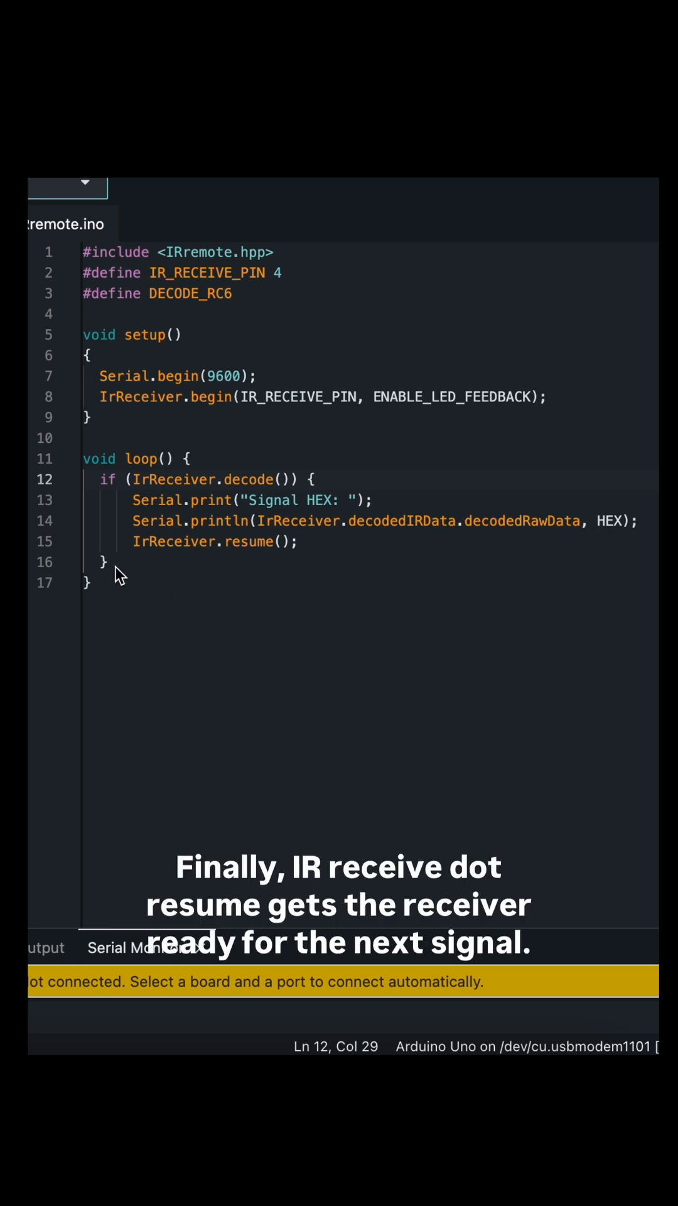
pyautogui.moveTo(184, 645)
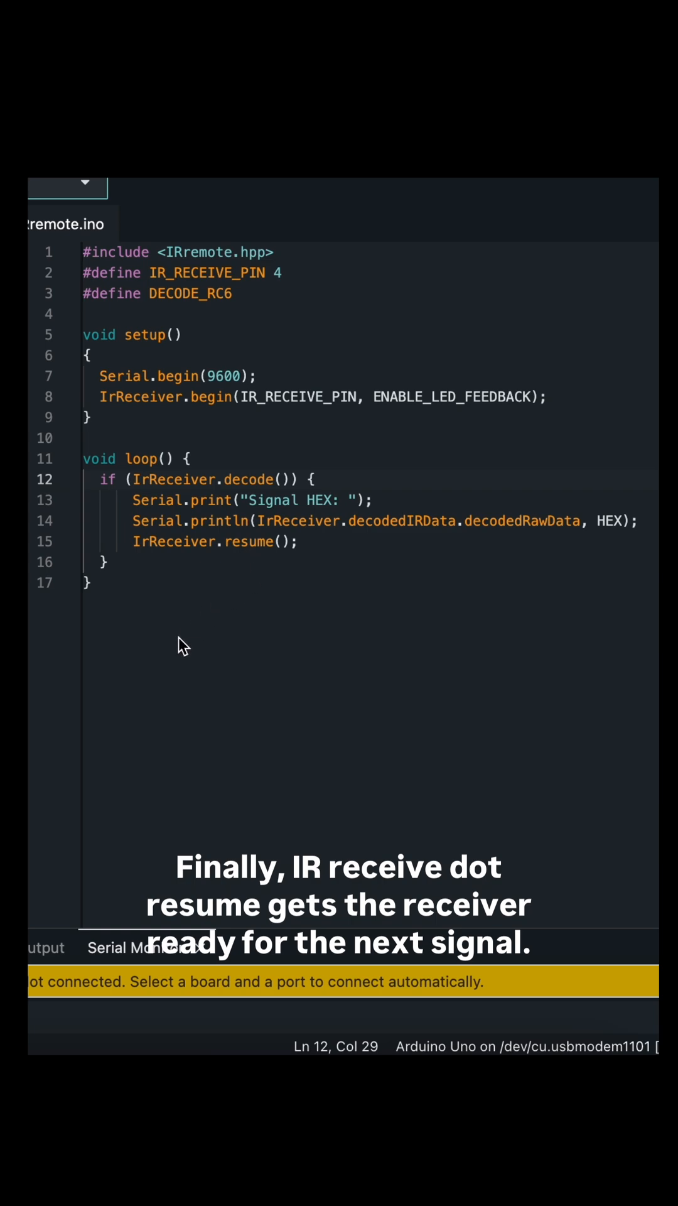